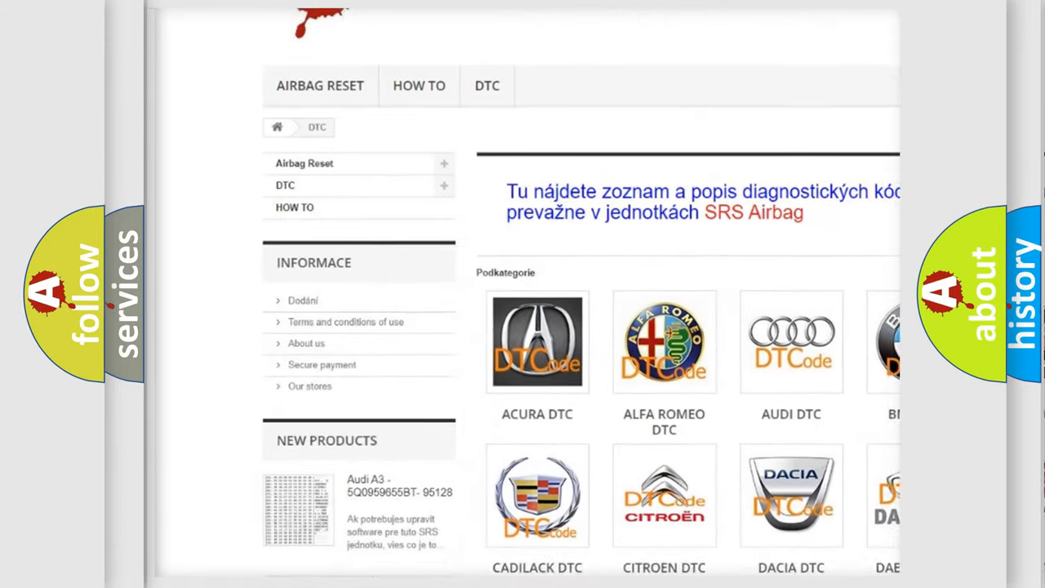
scroll("down", 3)
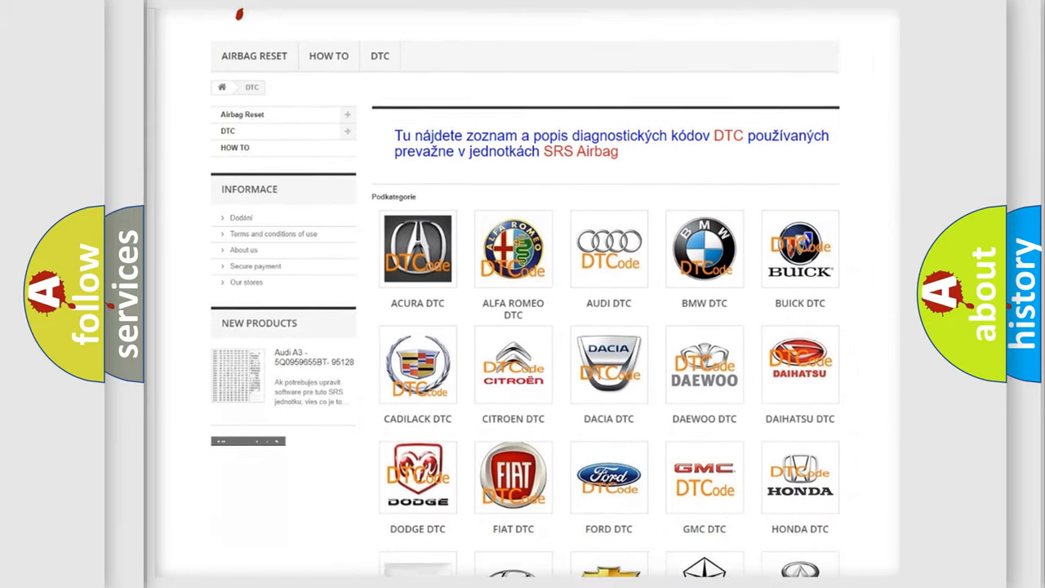
scroll("down", 3)
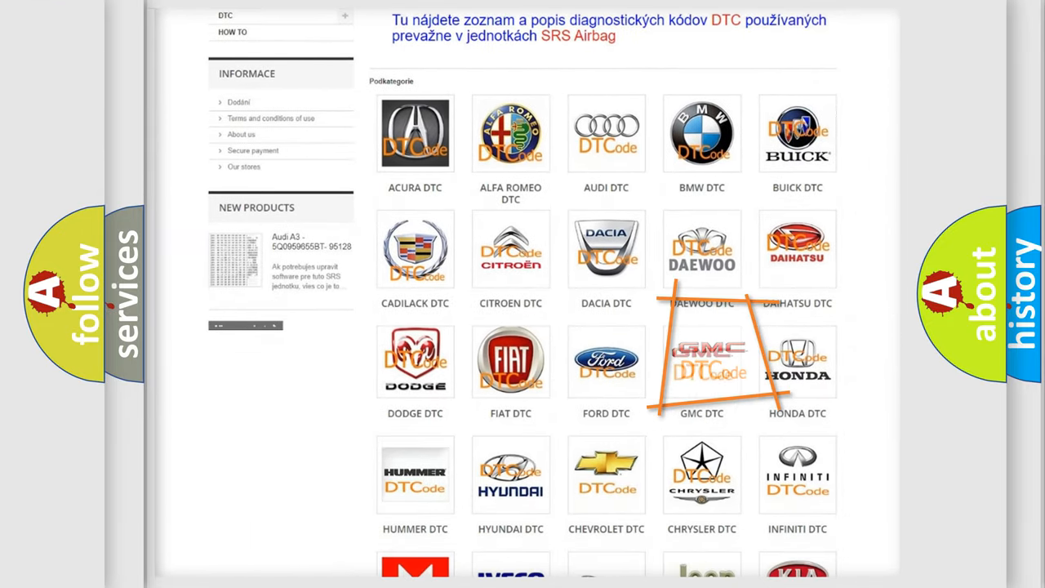